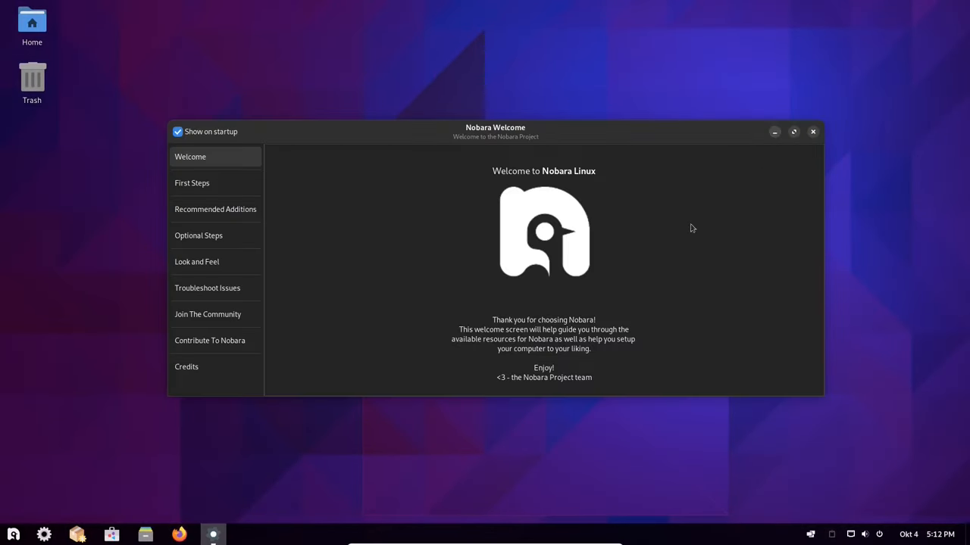
{"action": "mouse_move", "coordinate": [745, 233]}
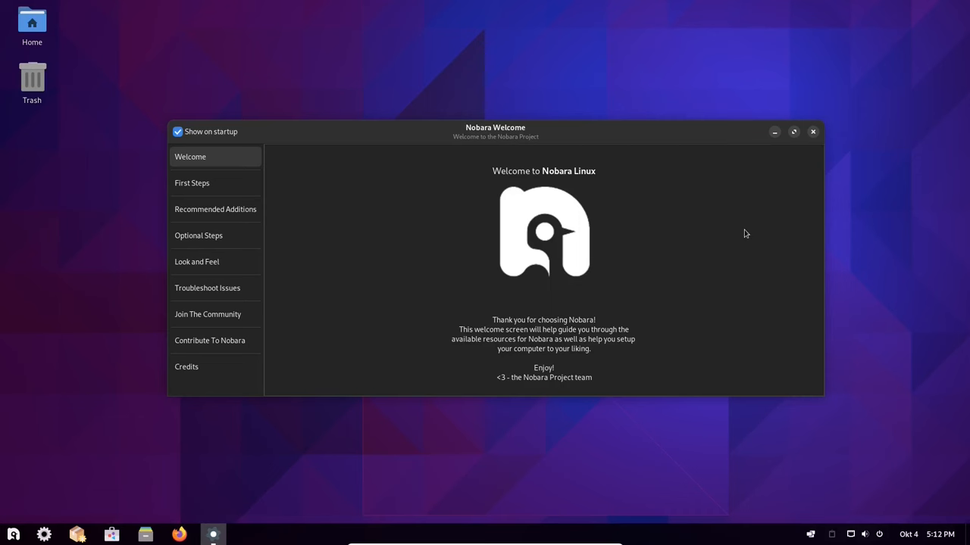